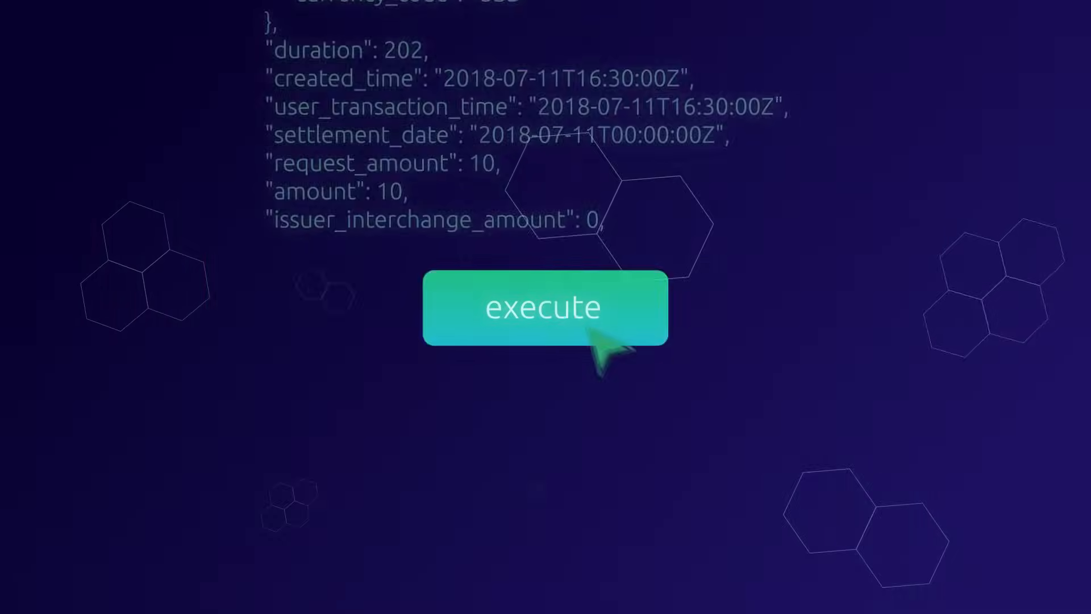
Step: Execute the transaction JSON to reveal the glowing analytics dashboard of charts and graphs
left_click(545, 308)
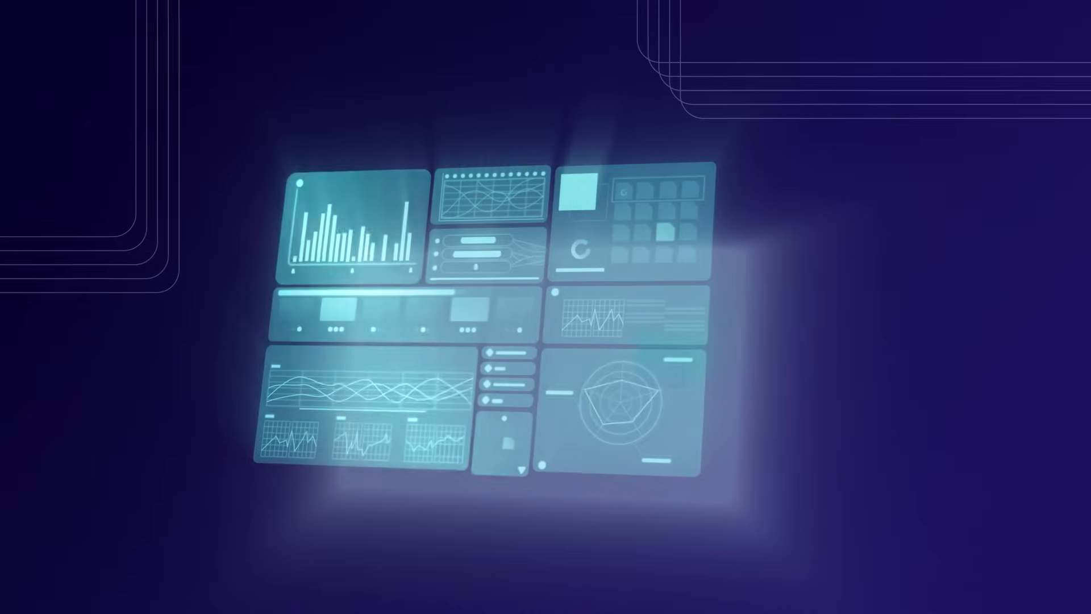